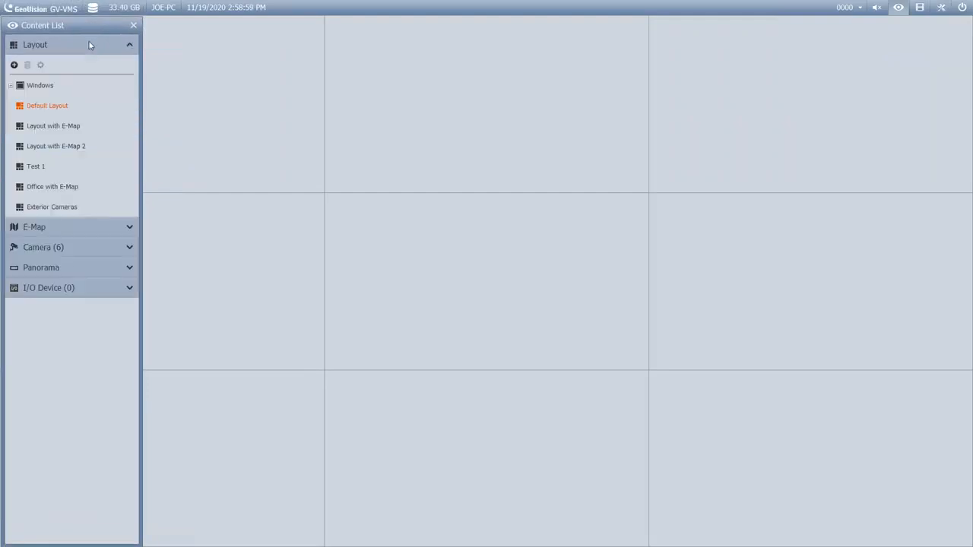
mouse_move(505, 164)
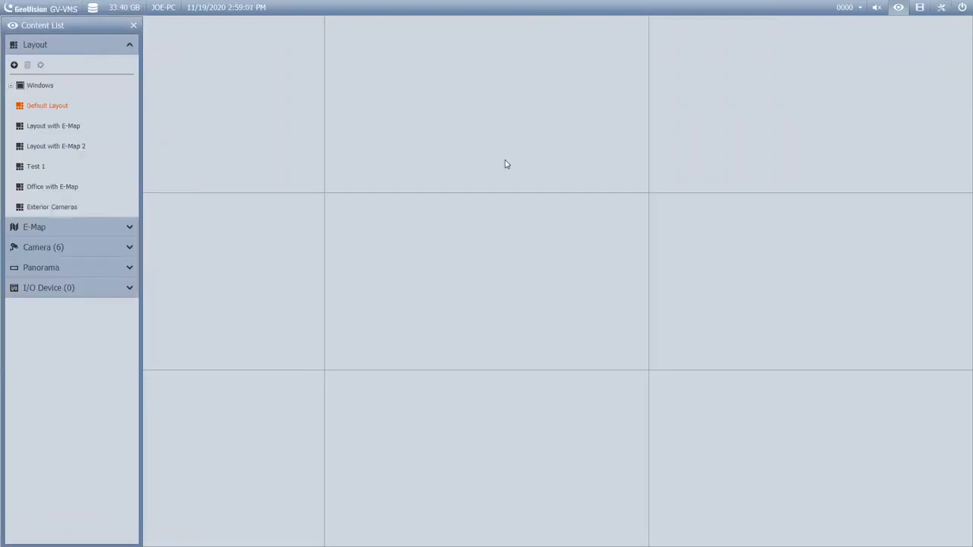
mouse_move(377, 364)
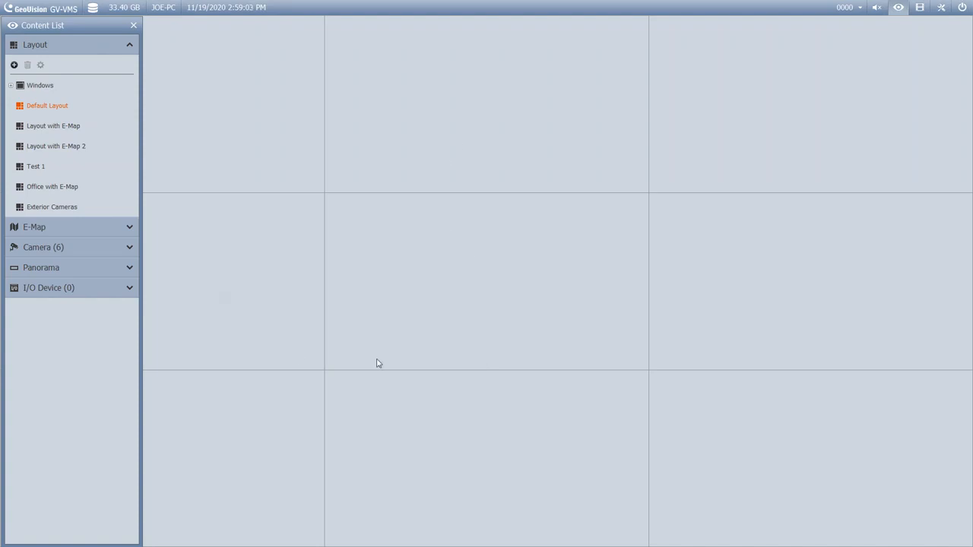
Step: Start adding a new layout from the layout list's add options
click(52, 185)
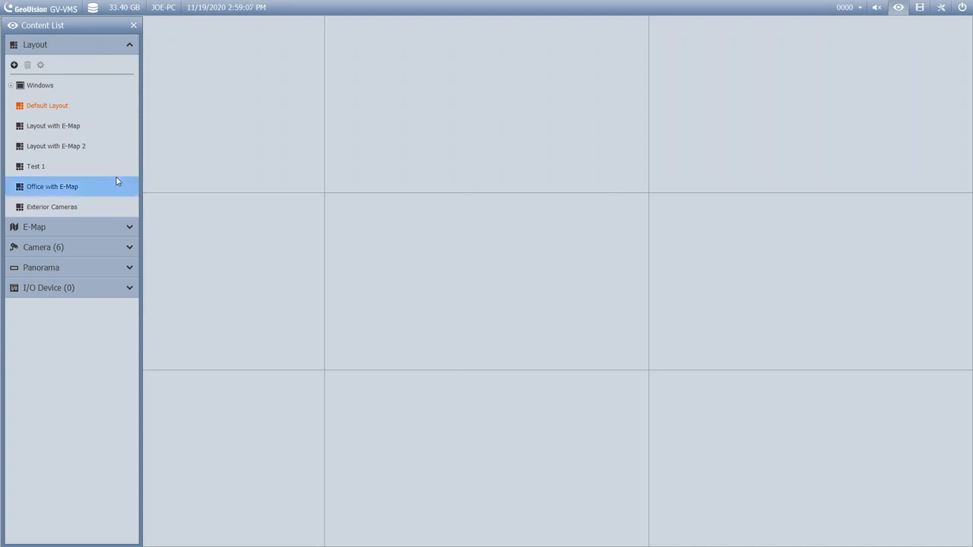
click(47, 105)
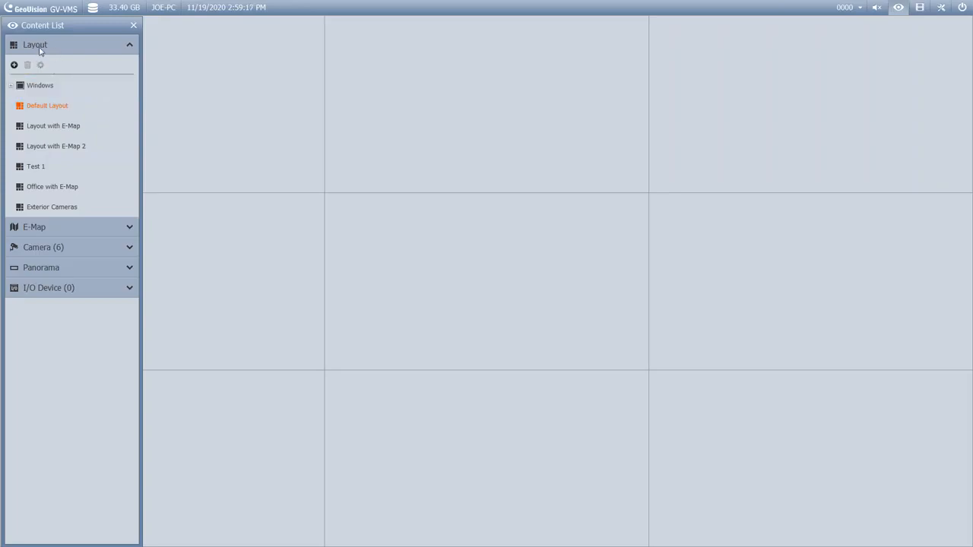
mouse_move(39, 73)
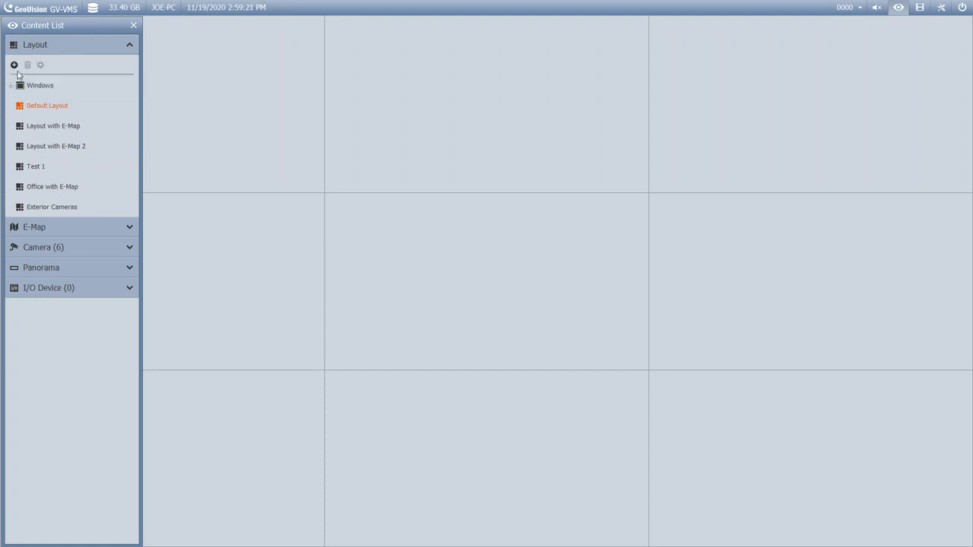
click(12, 64)
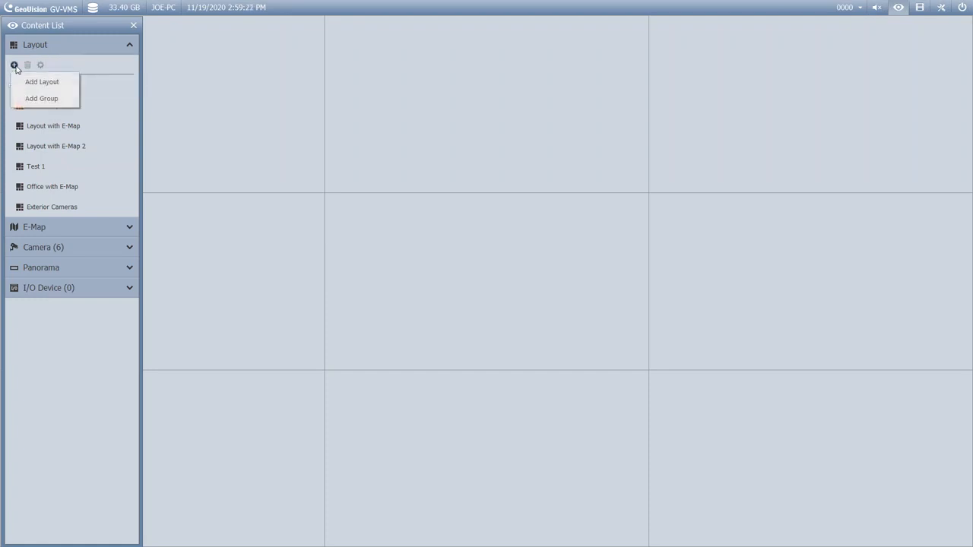
click(44, 82)
text(Interior Cameras)
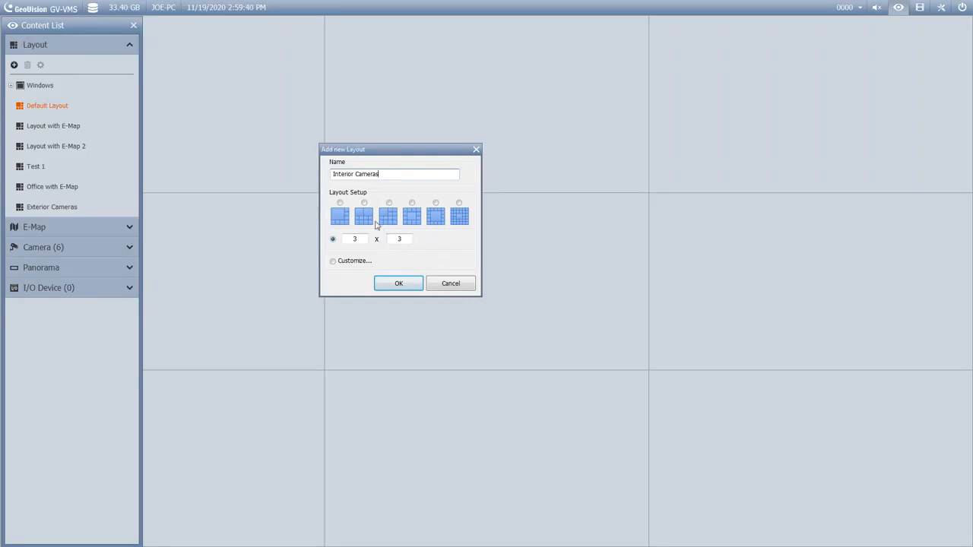
Step: Name it Interior Cameras, choose the 2 × 2 preset grid and request a customized arrangement
click(389, 204)
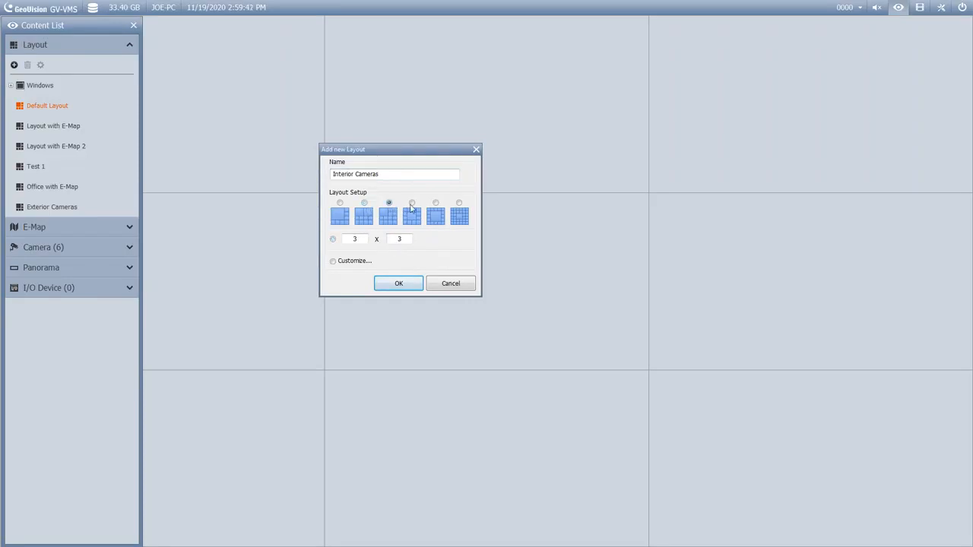
click(435, 204)
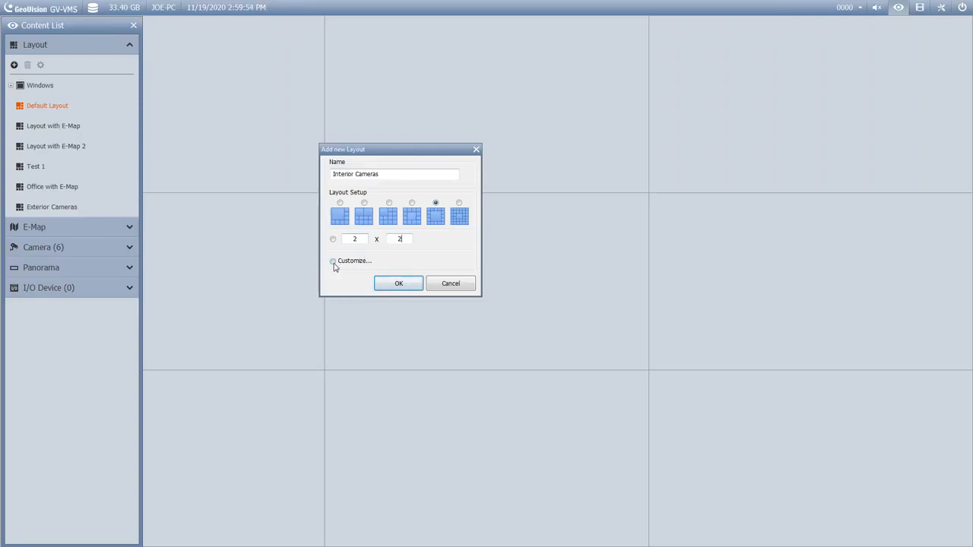
click(332, 261)
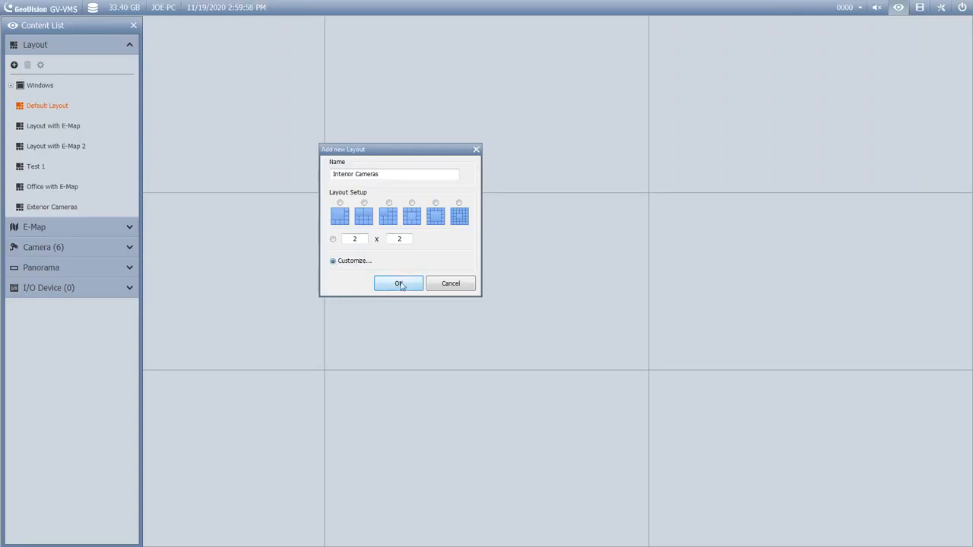
Step: Confirm the layout settings and merge the top-left and bottom-left cell blocks into large tiles
click(399, 285)
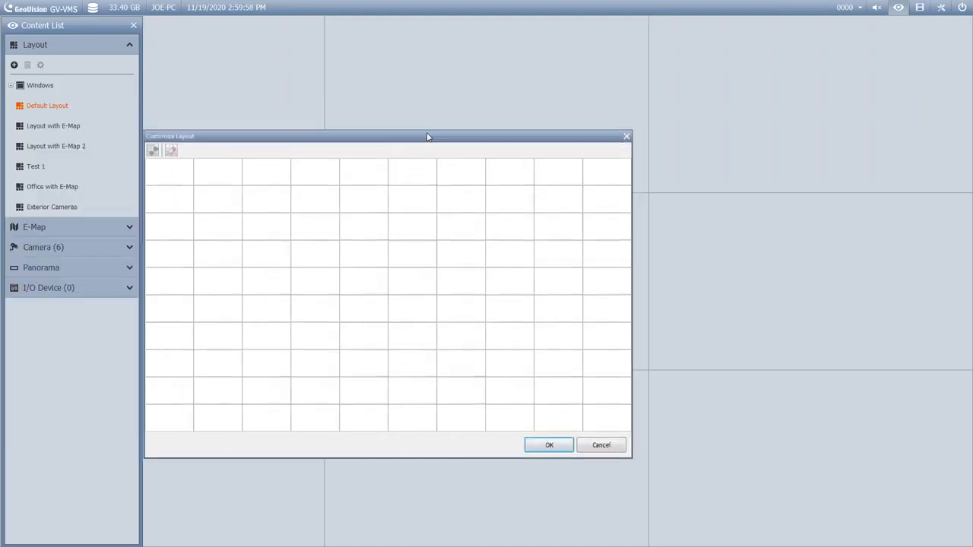
drag(427, 137, 459, 94)
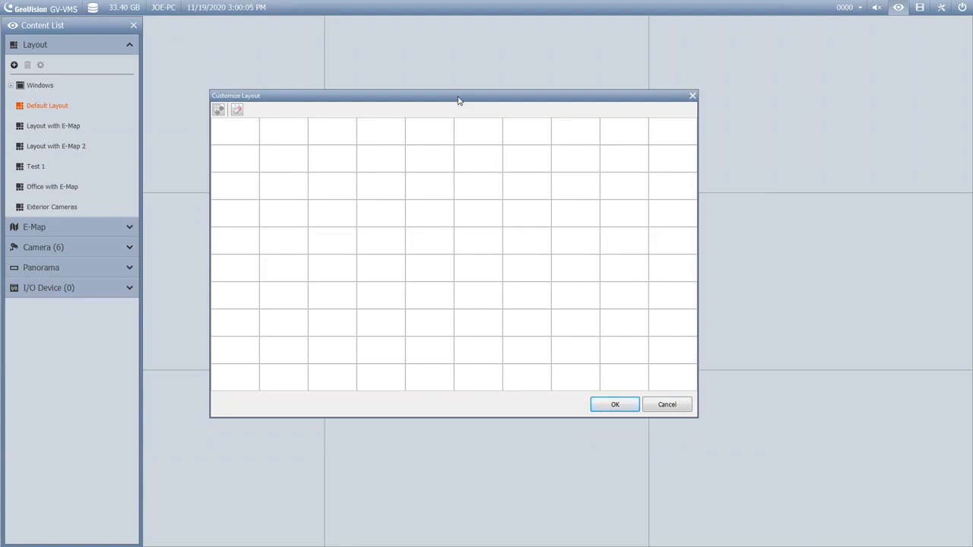
click(249, 142)
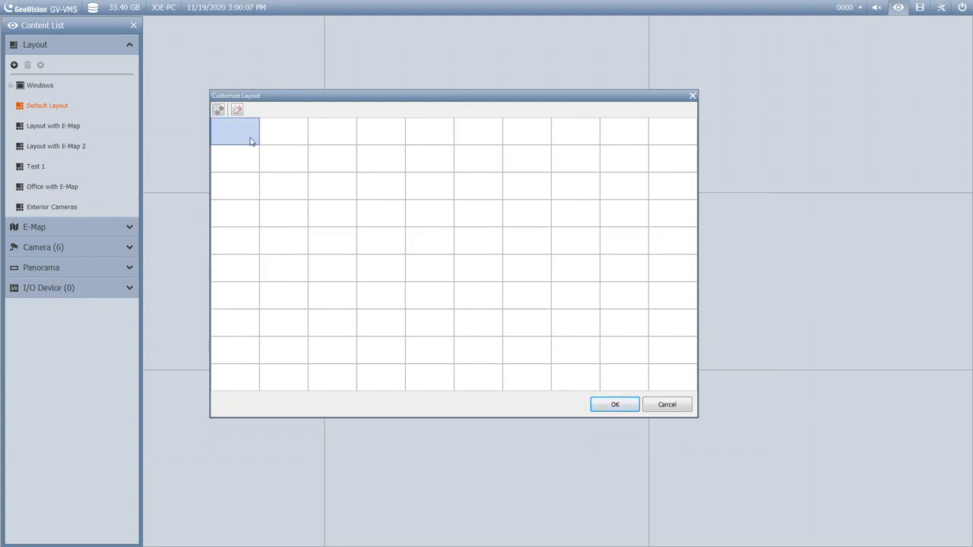
drag(236, 134, 384, 252)
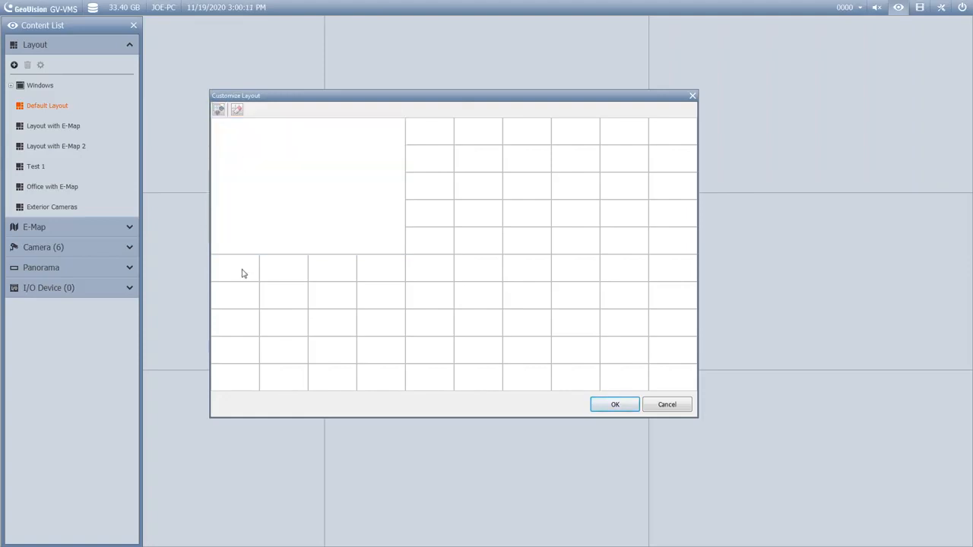
drag(236, 274, 380, 357)
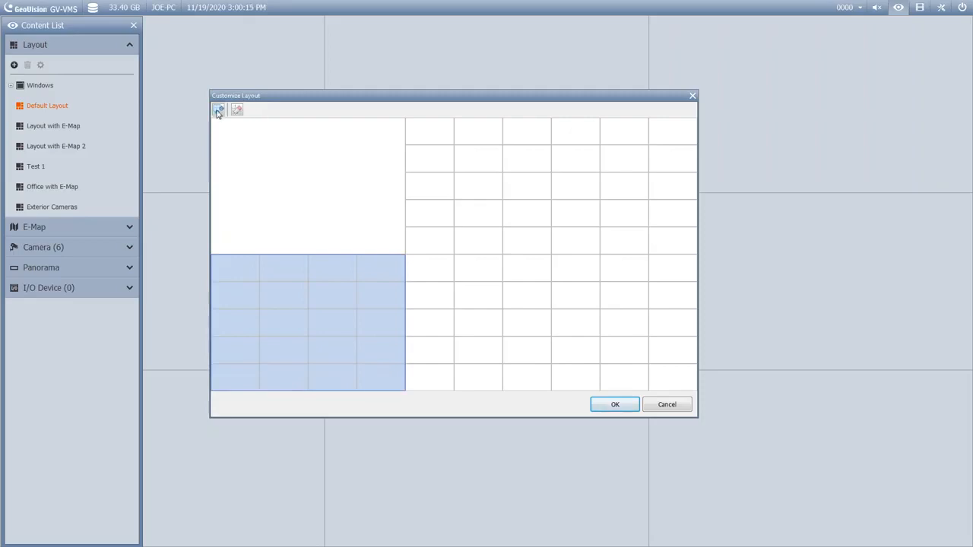
click(219, 111)
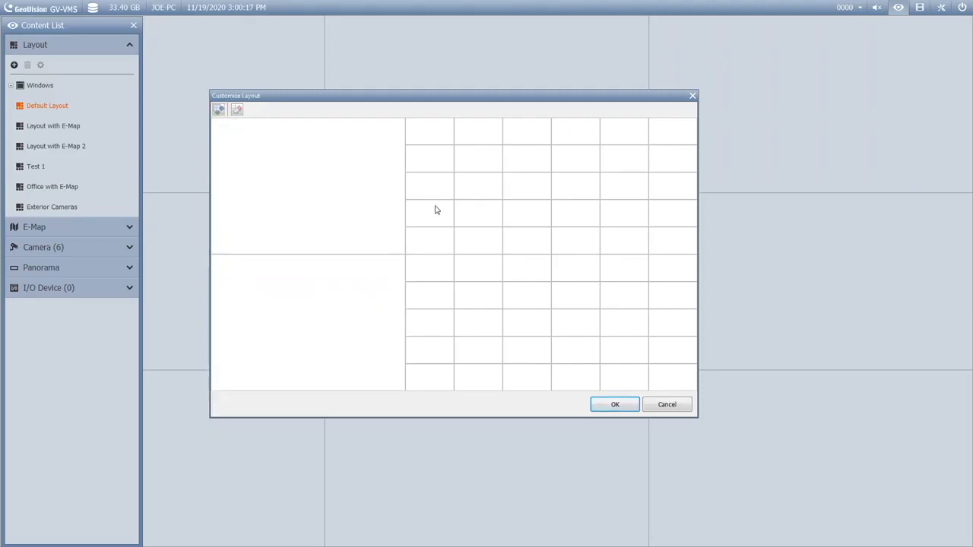
Step: Merge the top-middle cell block into a third large tile and accept the custom grid
drag(429, 130, 599, 246)
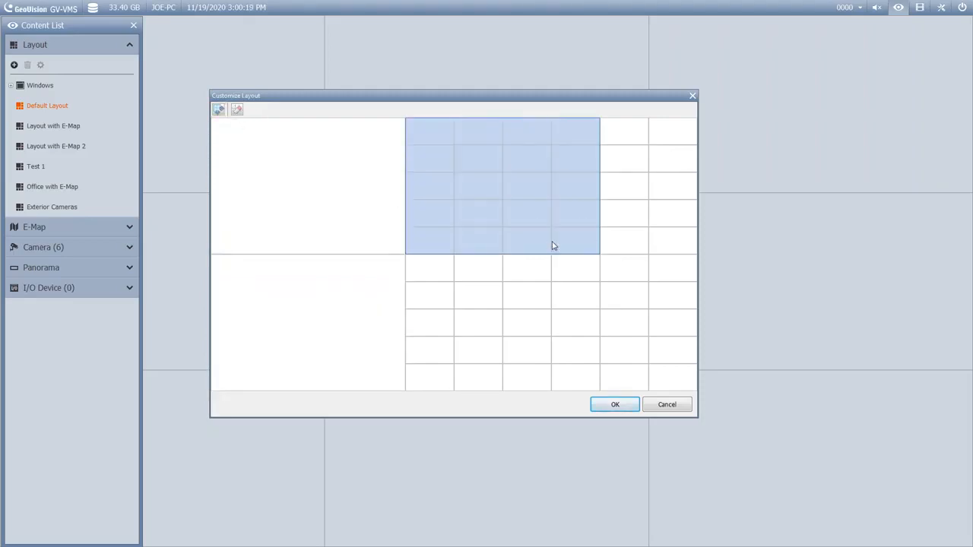
drag(554, 246, 665, 246)
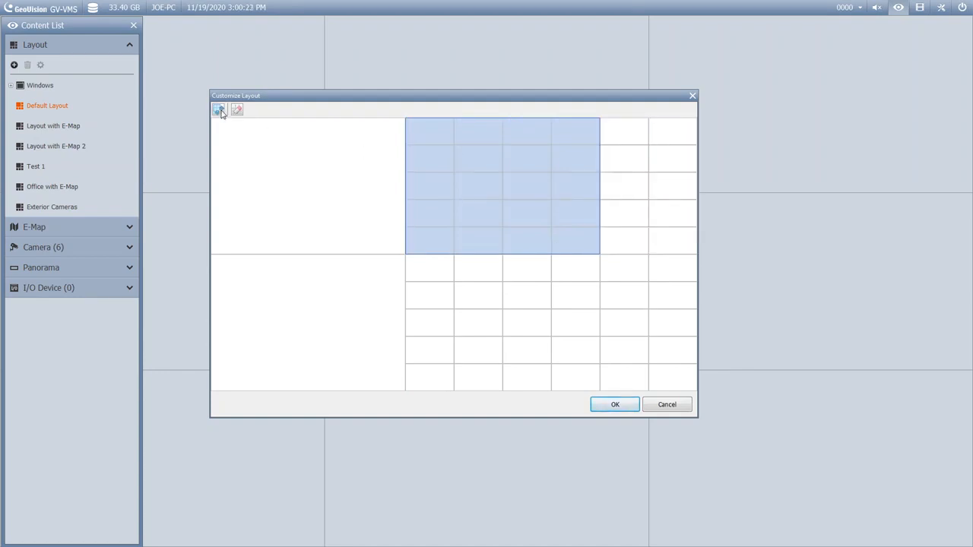
click(237, 109)
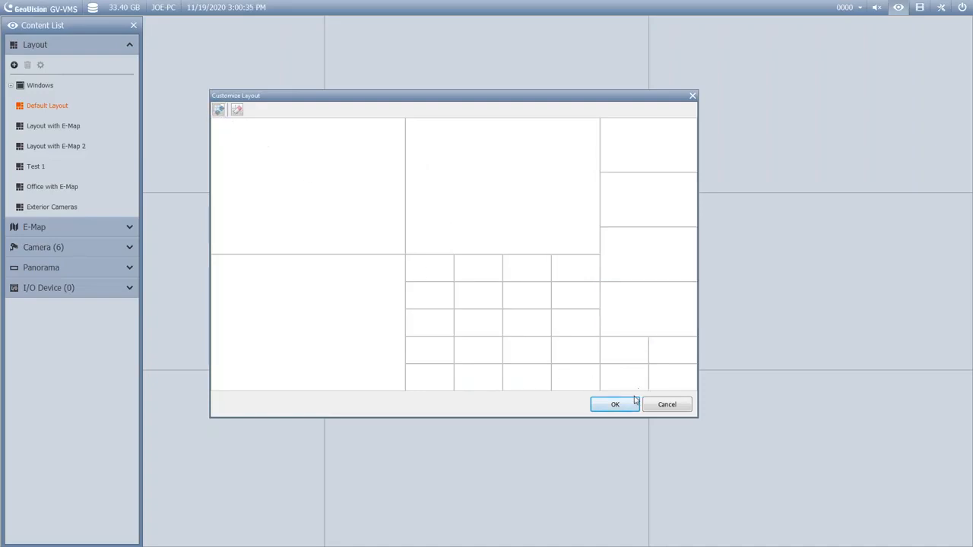
click(615, 404)
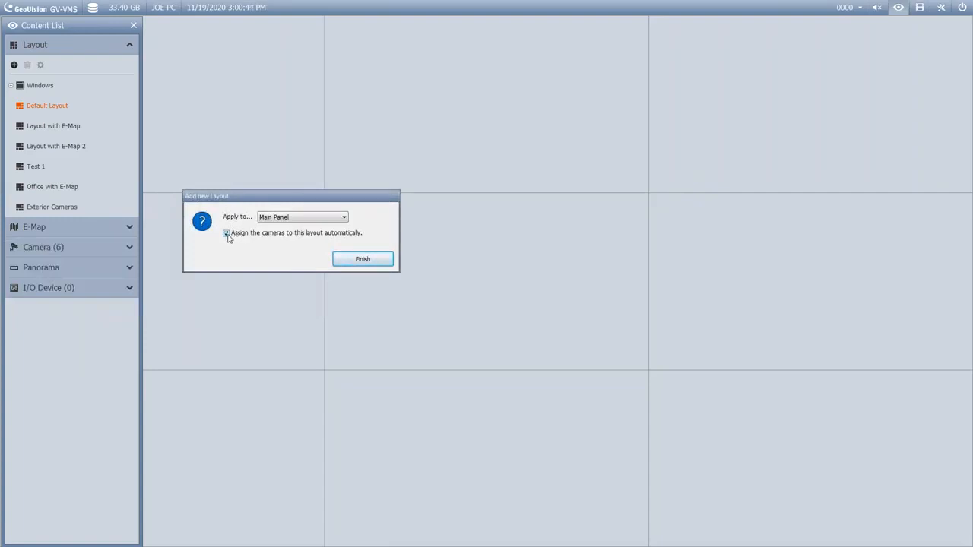
Step: Keep Main Panel as target, leave automatic camera assignment off and finish creating Interior Cameras
click(225, 233)
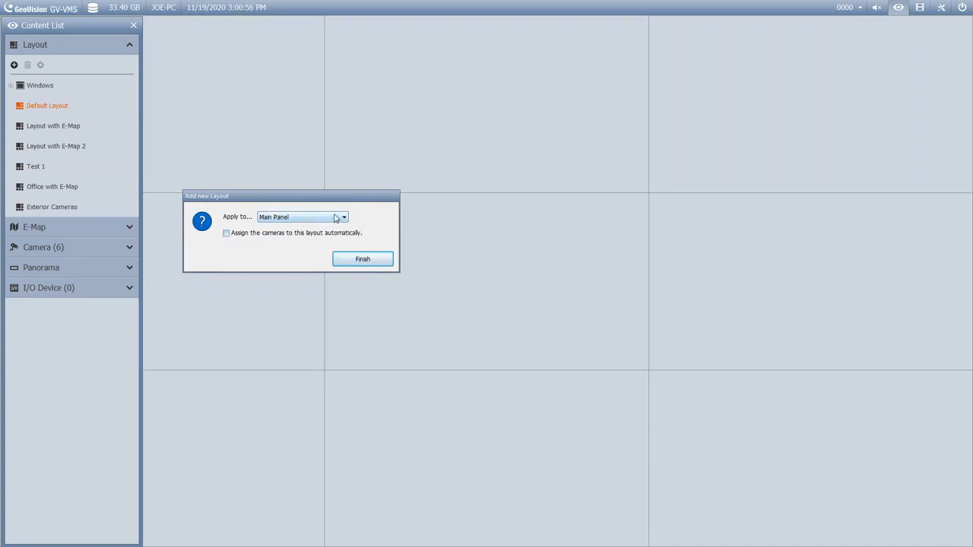
click(344, 216)
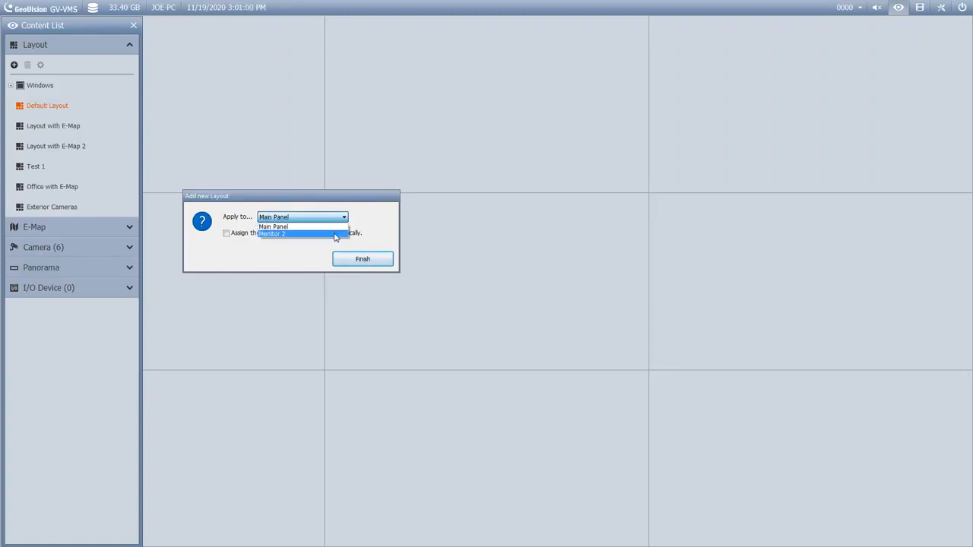
mouse_move(301, 227)
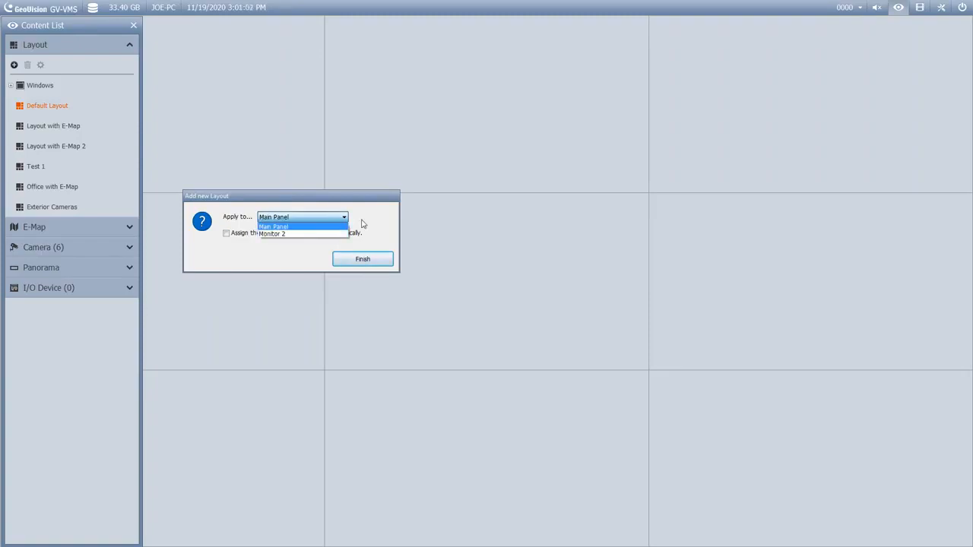
click(298, 226)
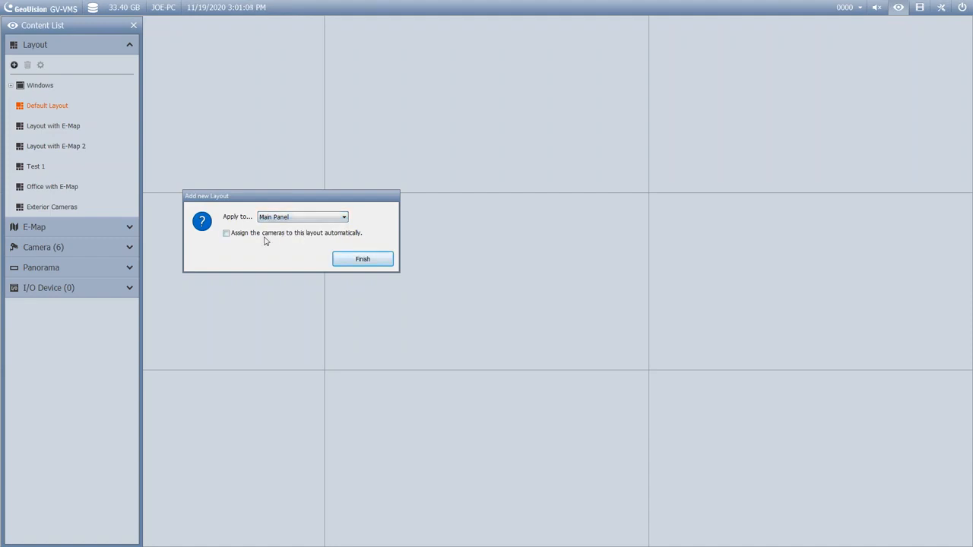
click(227, 234)
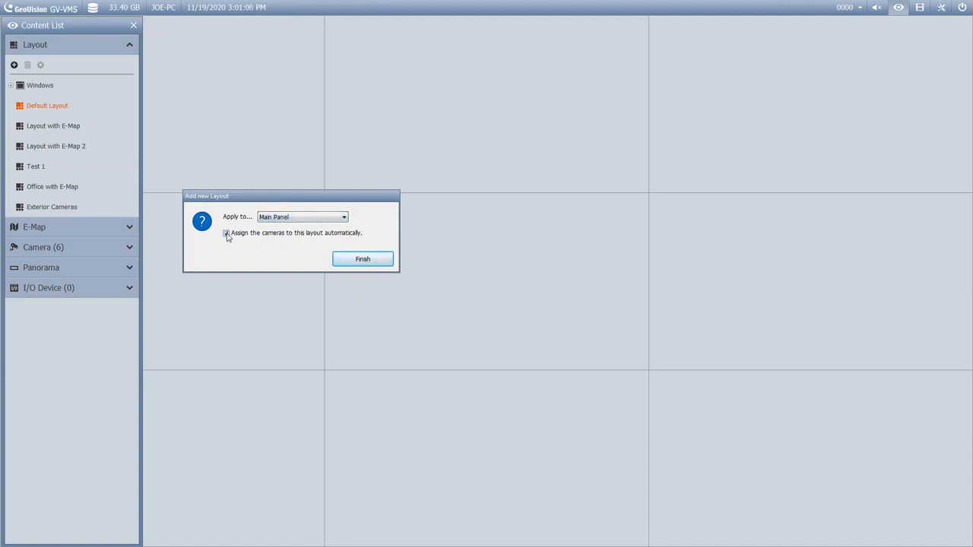
click(225, 233)
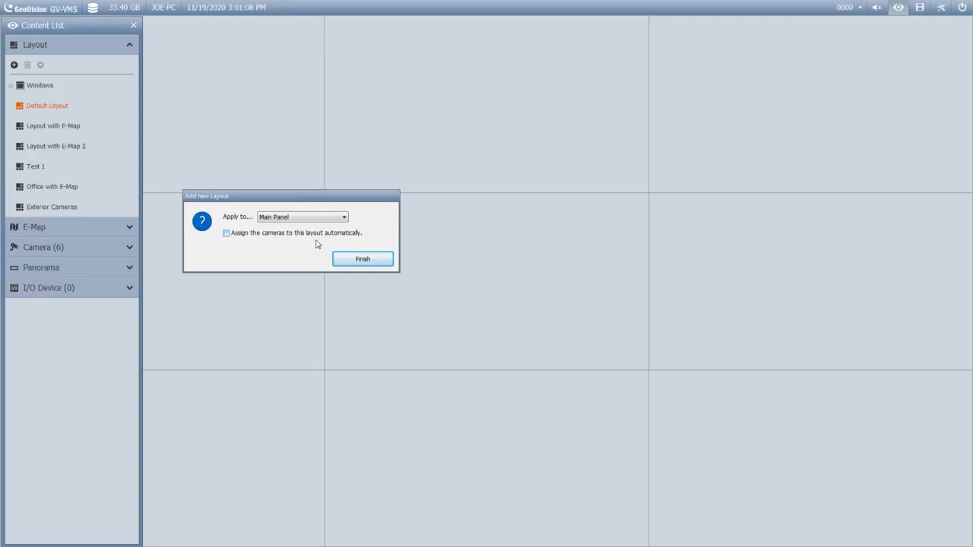
click(362, 258)
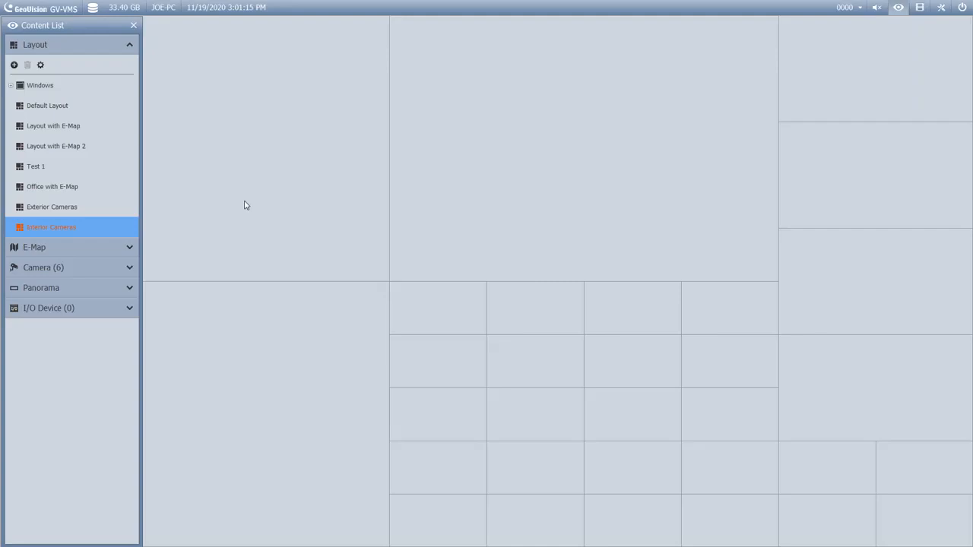
mouse_move(406, 404)
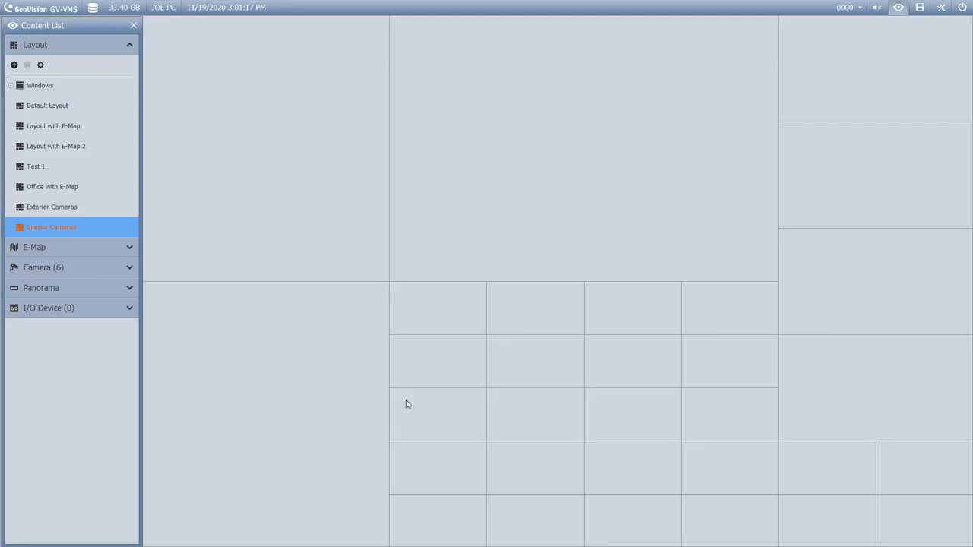
mouse_move(106, 246)
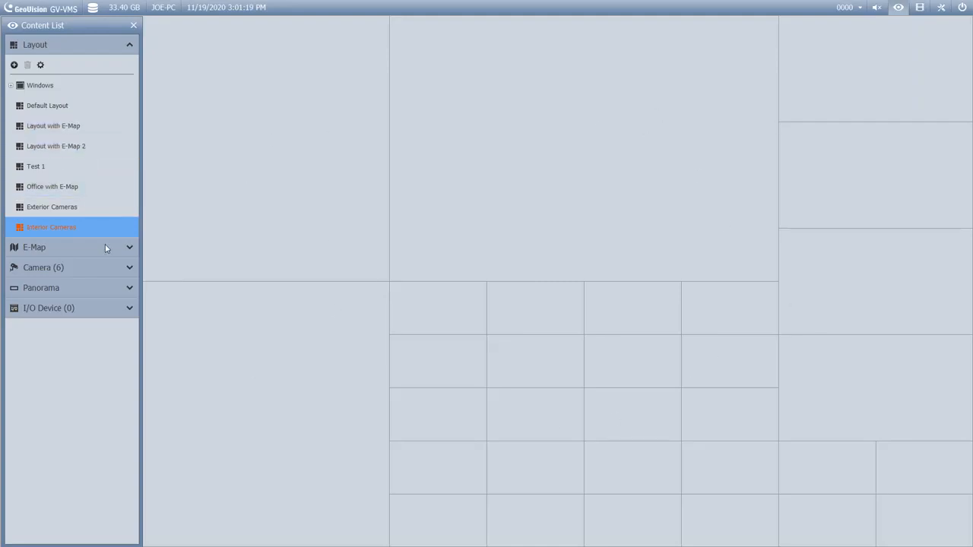
mouse_move(107, 277)
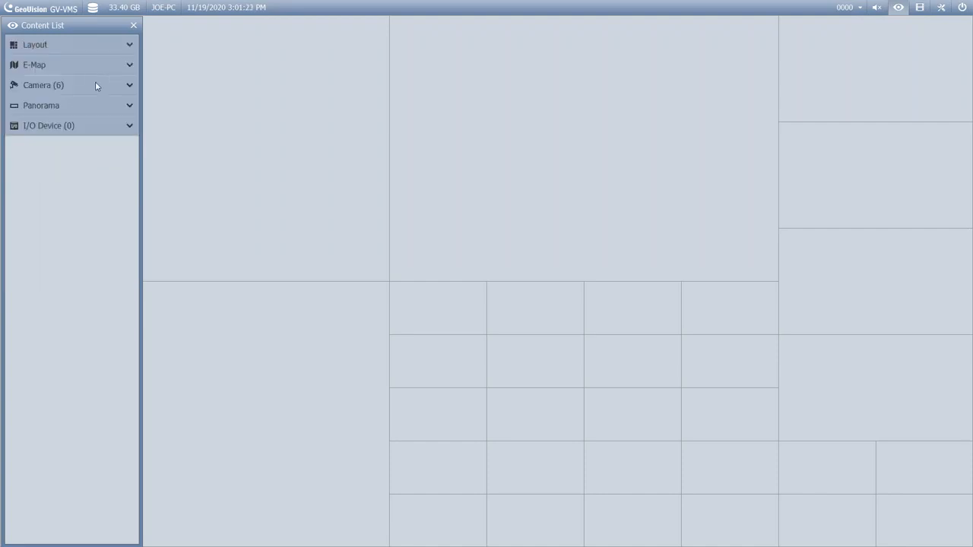
Step: Expand the Camera section to list the six available cameras
click(46, 83)
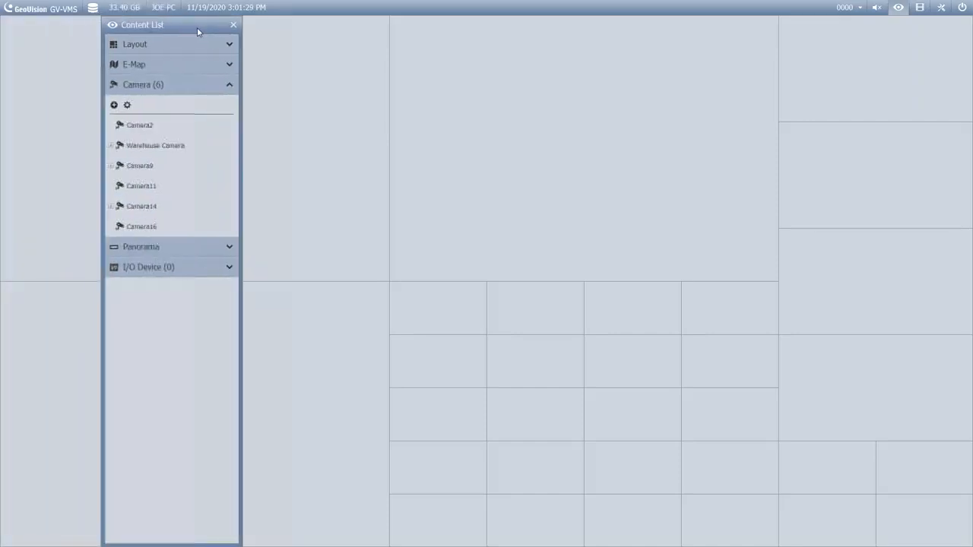
Step: Place Warehouse Camera, Camera8/Camera11 and Camera14 feeds into the Interior Cameras grid cells
click(155, 146)
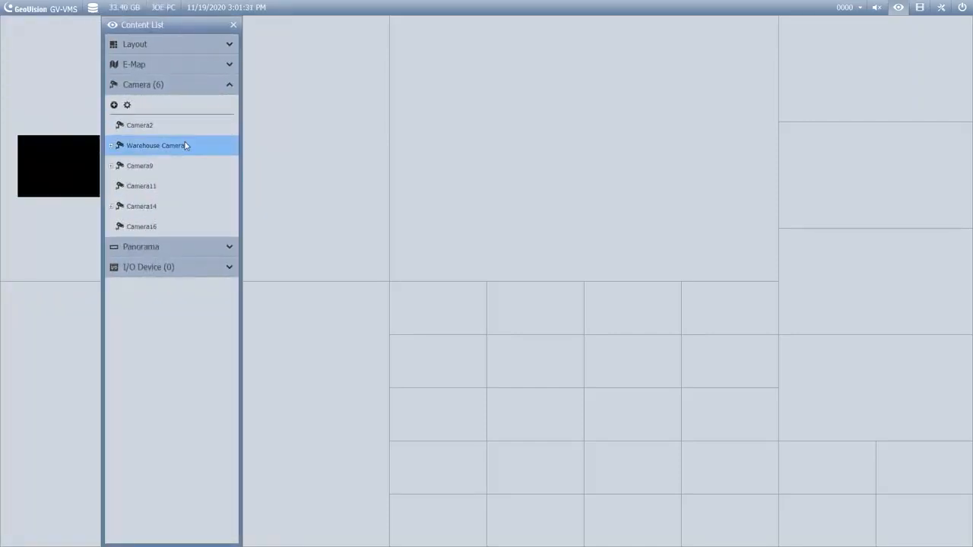
click(140, 165)
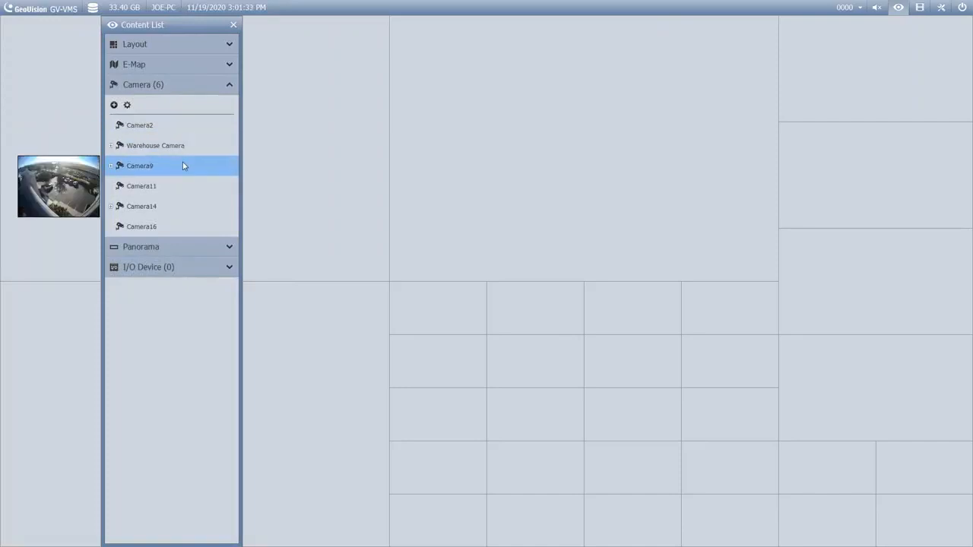
click(155, 146)
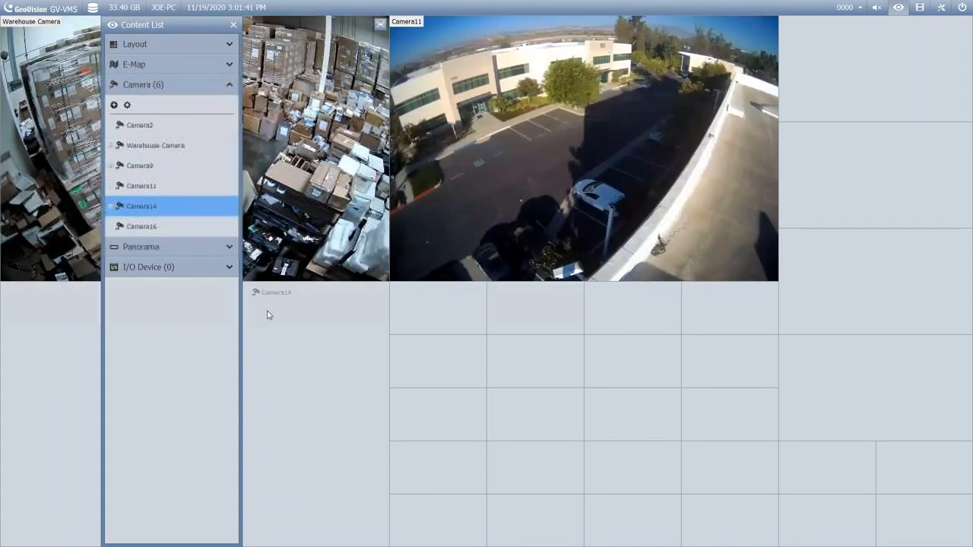
click(141, 225)
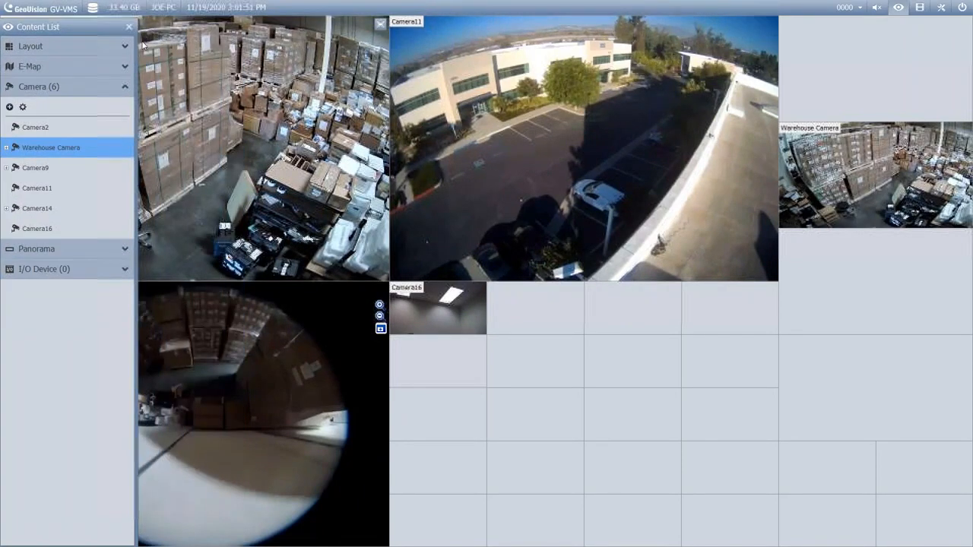
mouse_move(884, 171)
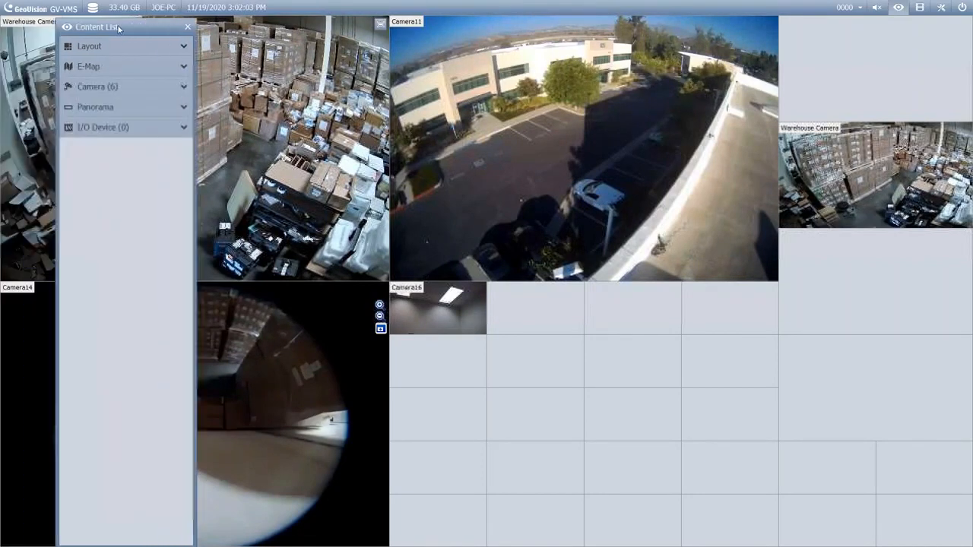
click(88, 45)
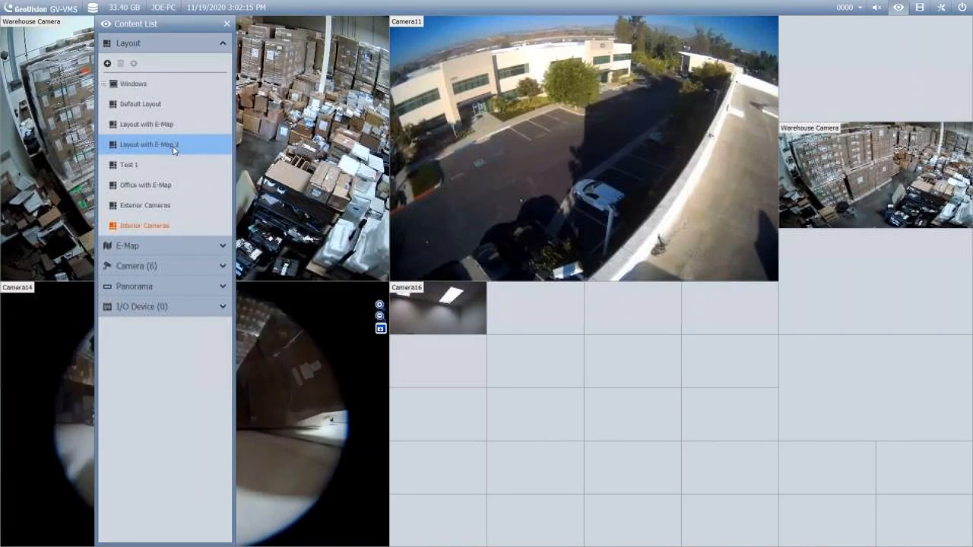
right_click(149, 145)
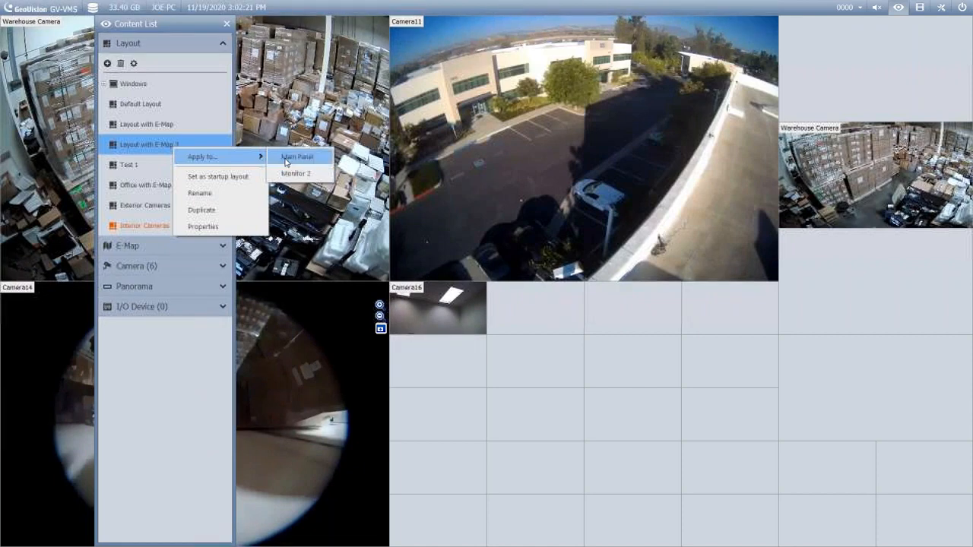
mouse_move(298, 173)
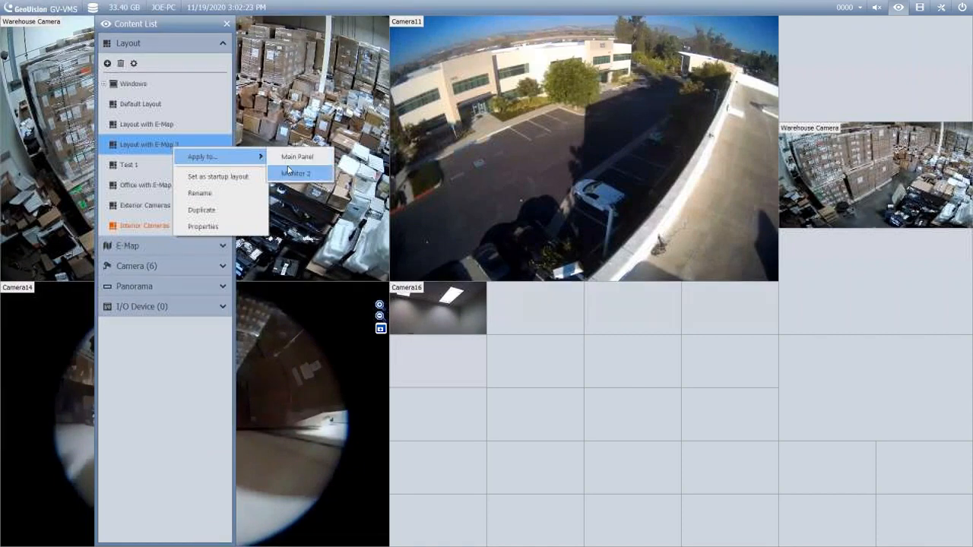
click(298, 174)
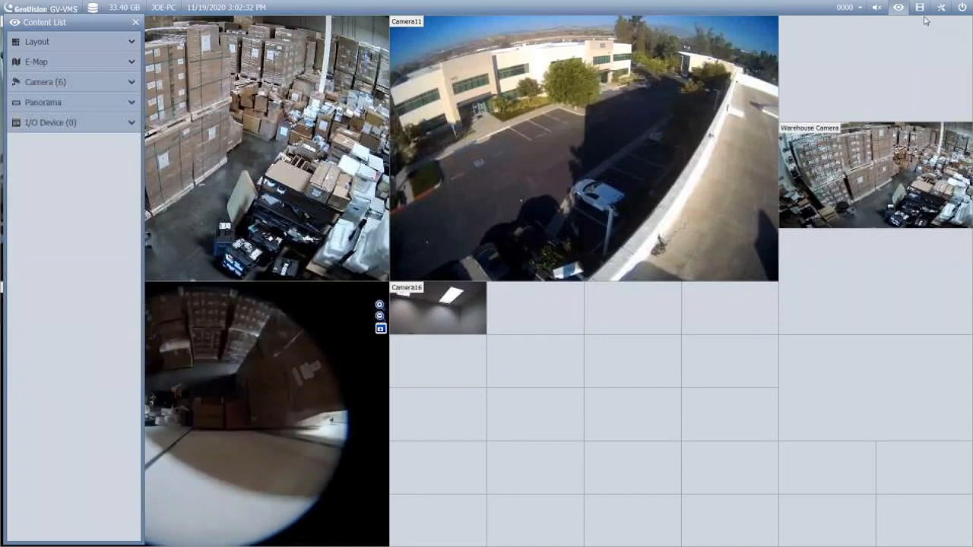
mouse_move(918, 9)
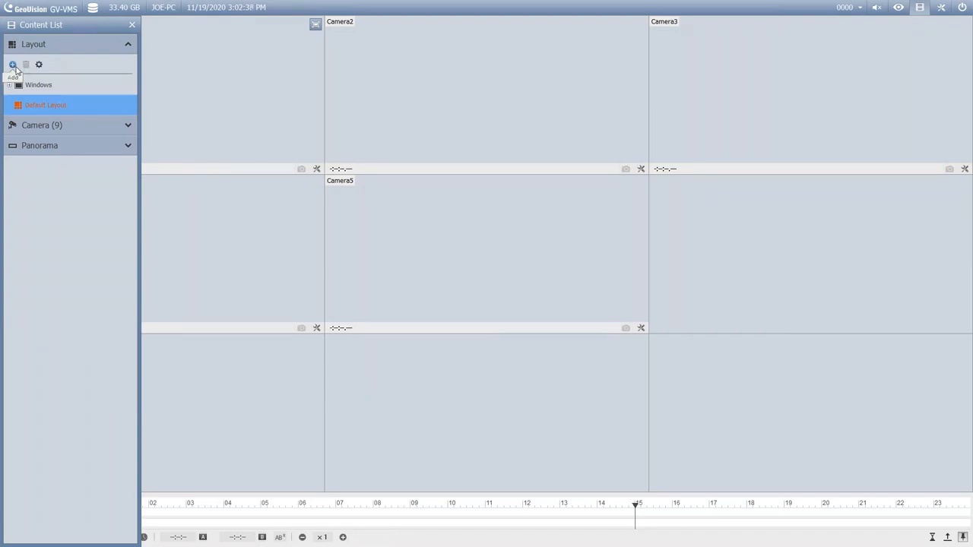
Step: Show the add-layout choices in the playback Layout section
click(12, 64)
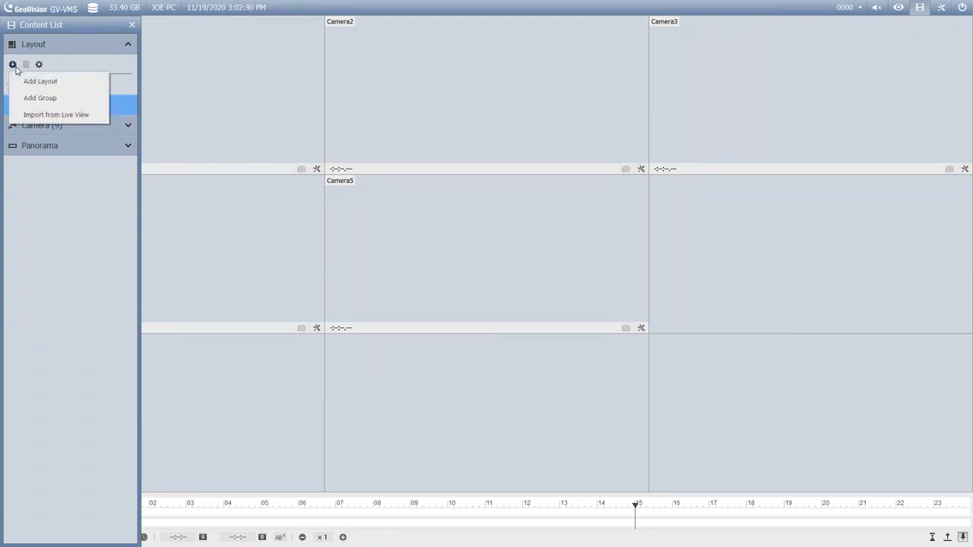
mouse_move(43, 82)
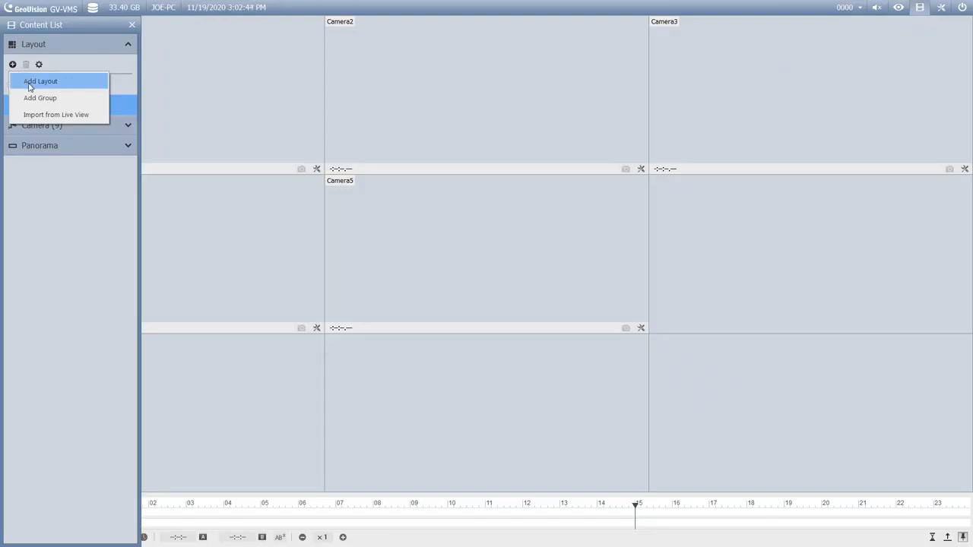
mouse_move(64, 48)
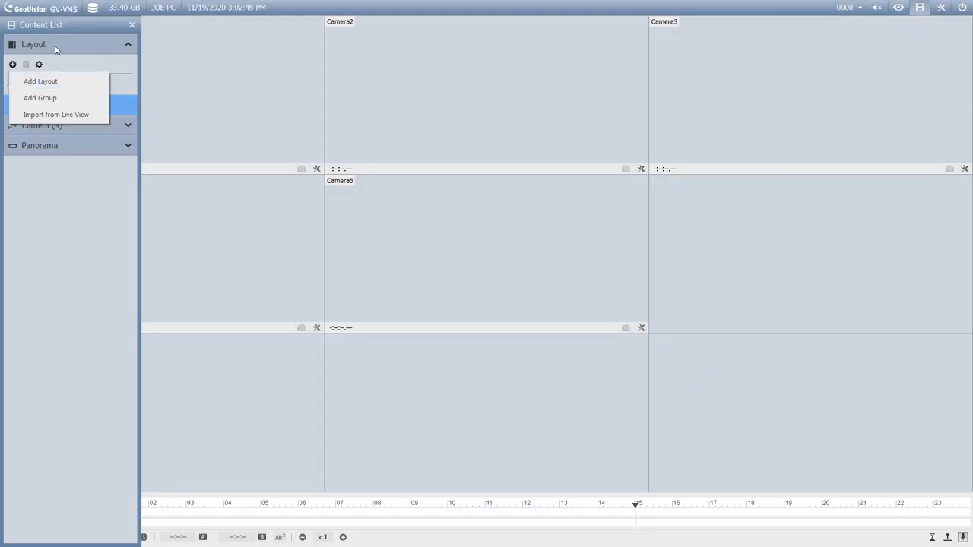
mouse_move(56, 114)
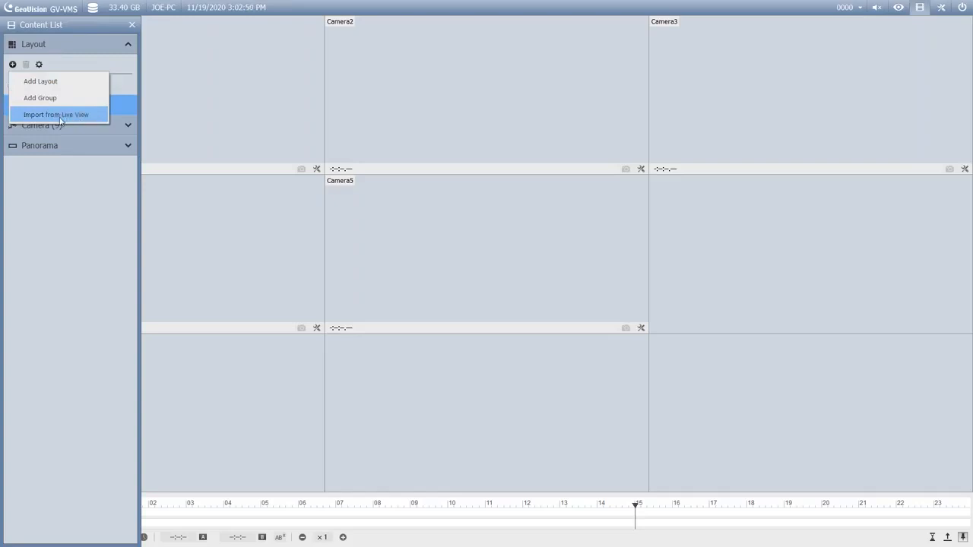
Step: Import the live-view layouts as a Live group and open Interior Cameras in playback
click(57, 114)
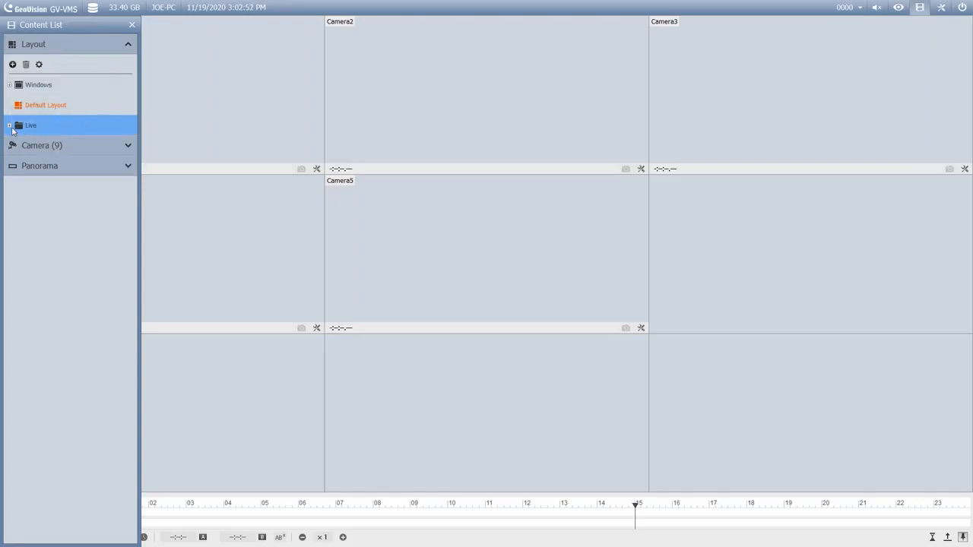
mouse_move(33, 133)
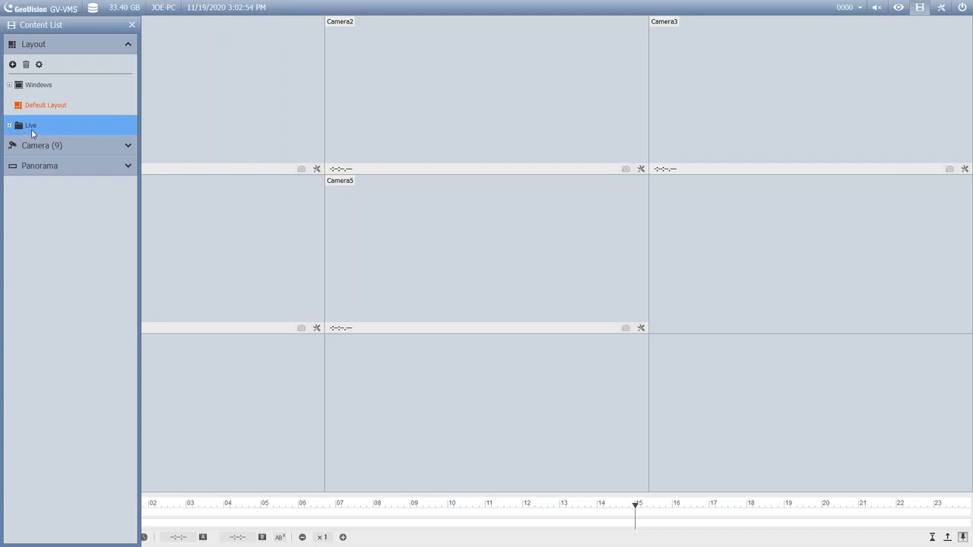
click(9, 124)
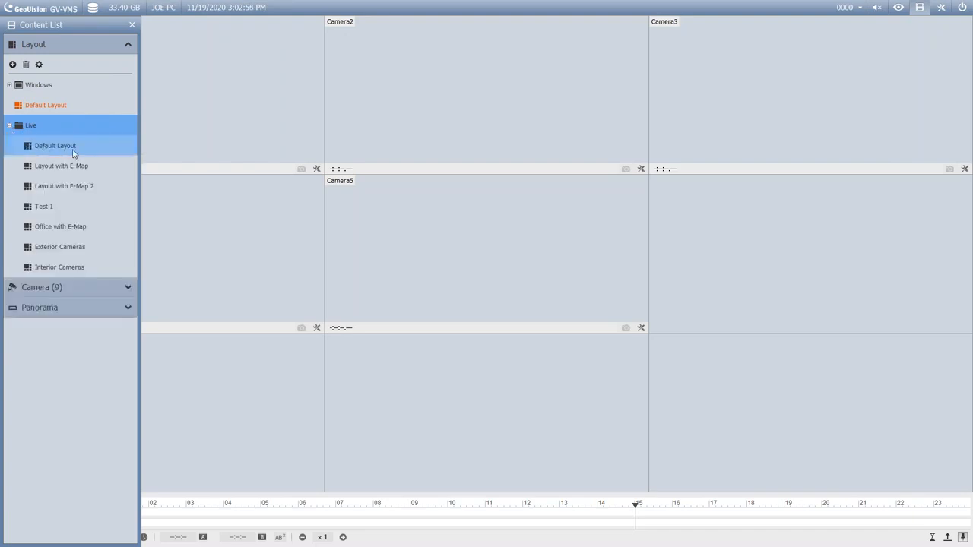
click(43, 207)
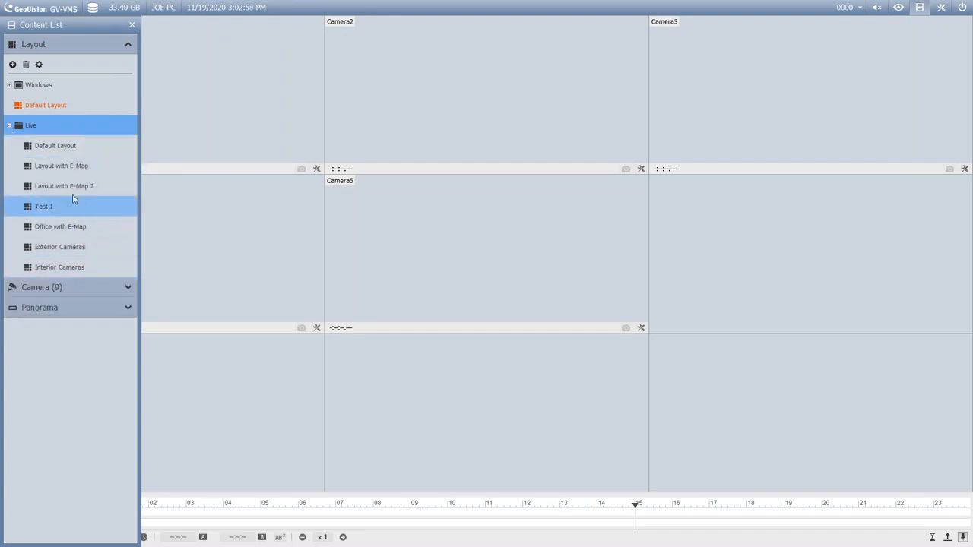
click(60, 267)
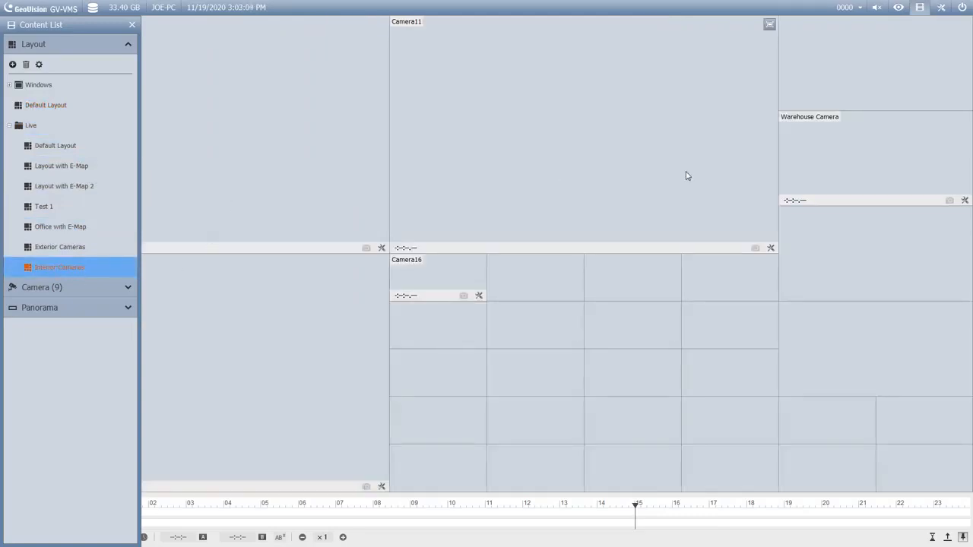
mouse_move(502, 343)
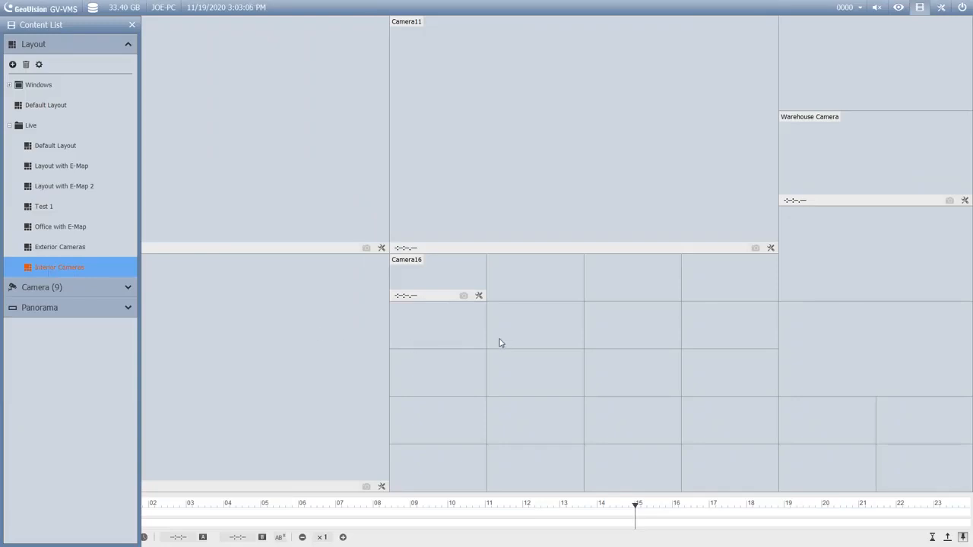
mouse_move(436, 213)
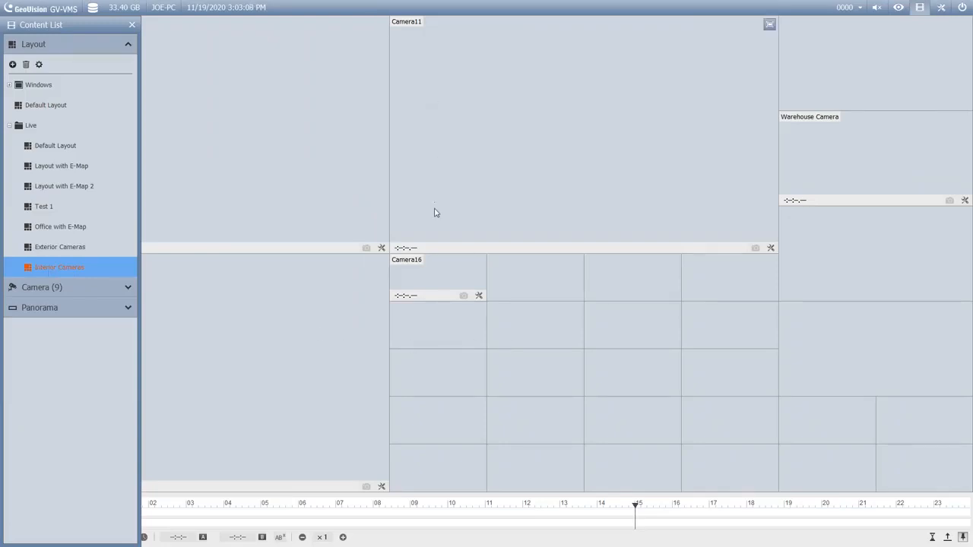
mouse_move(450, 186)
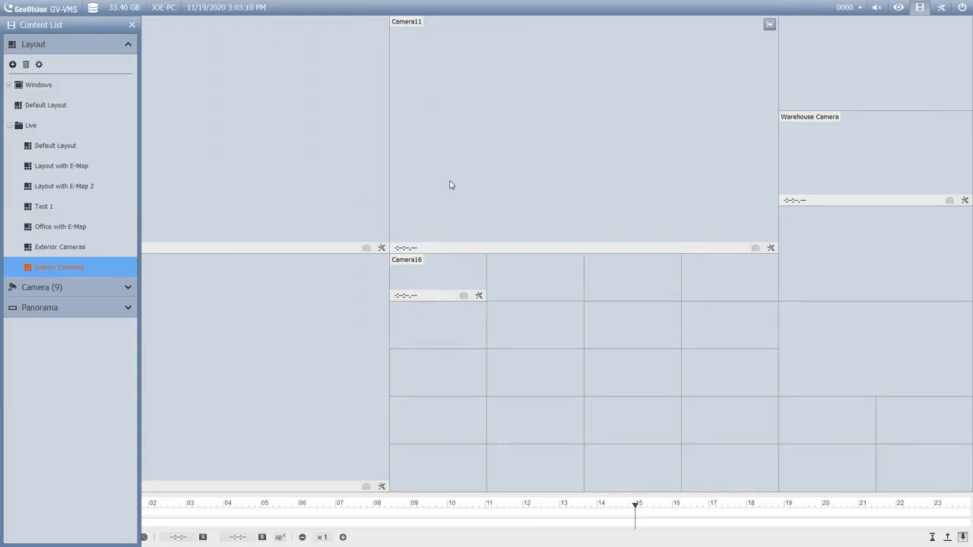
mouse_move(482, 209)
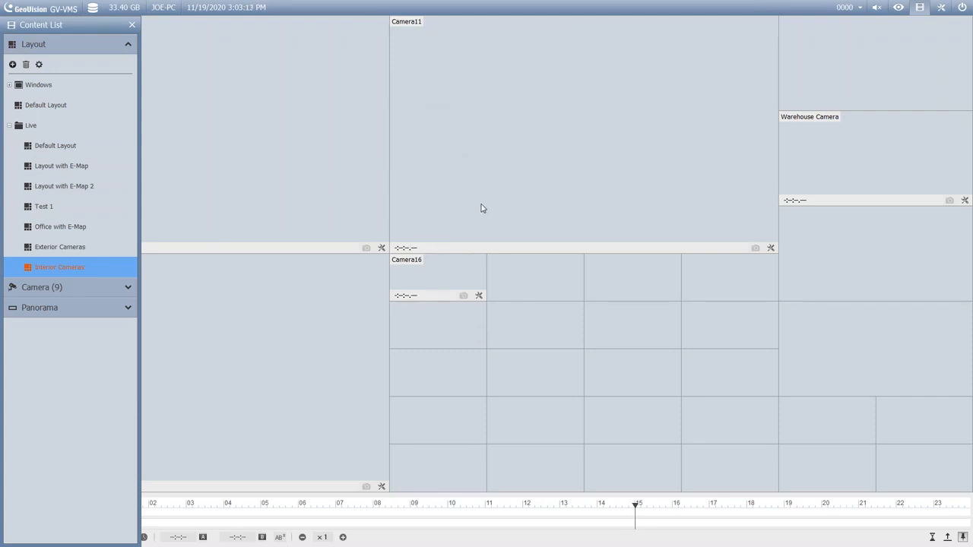
mouse_move(475, 205)
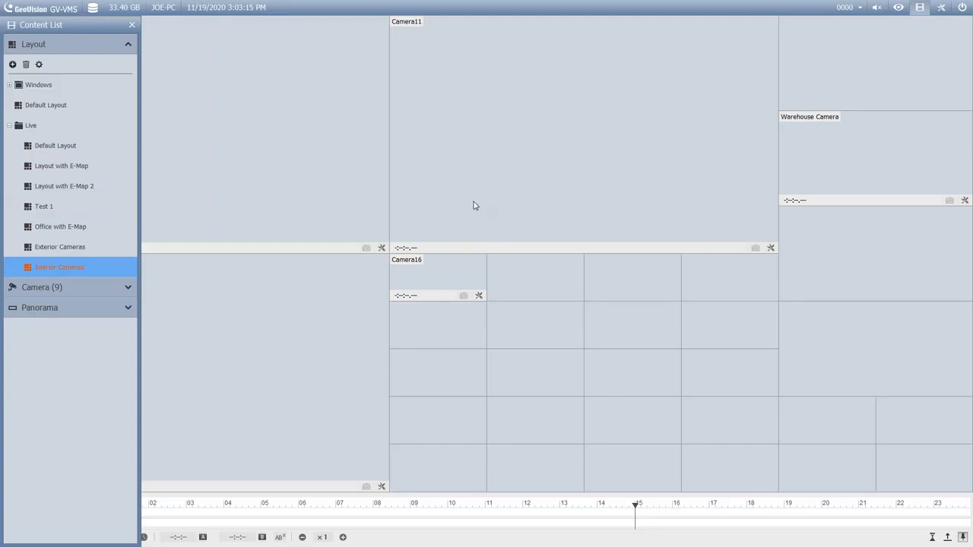